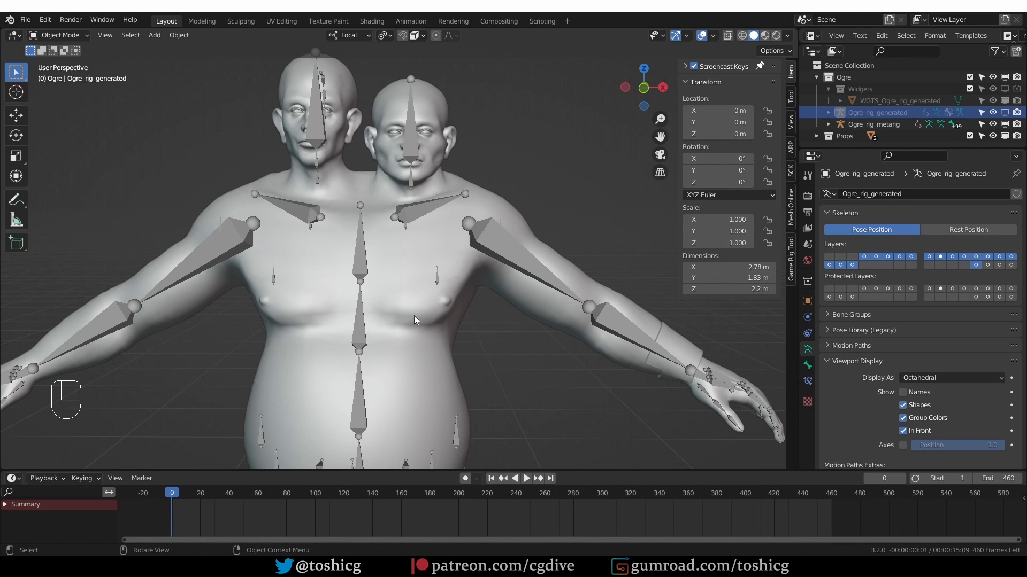
mouse_move(464, 211)
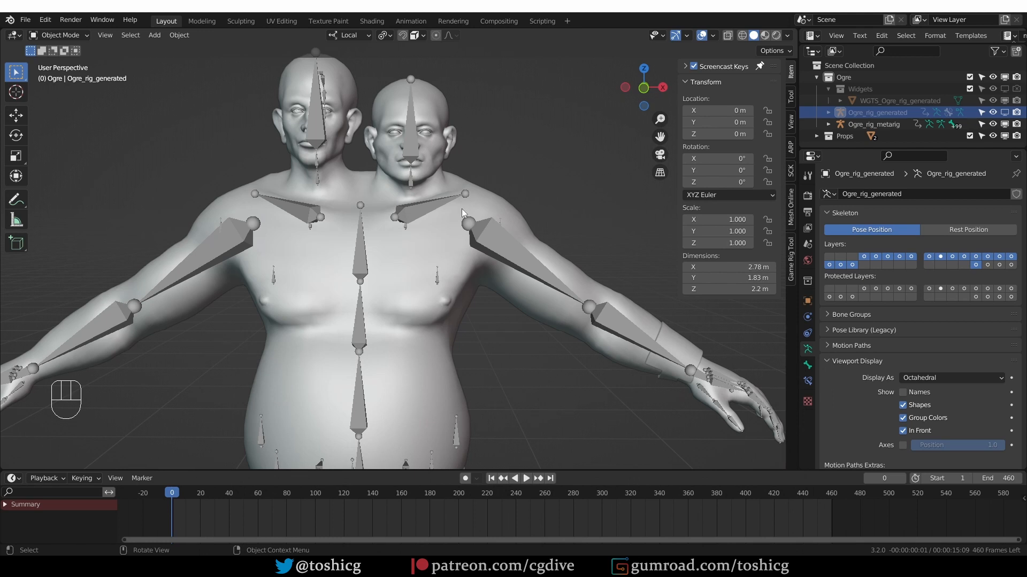
mouse_move(309, 139)
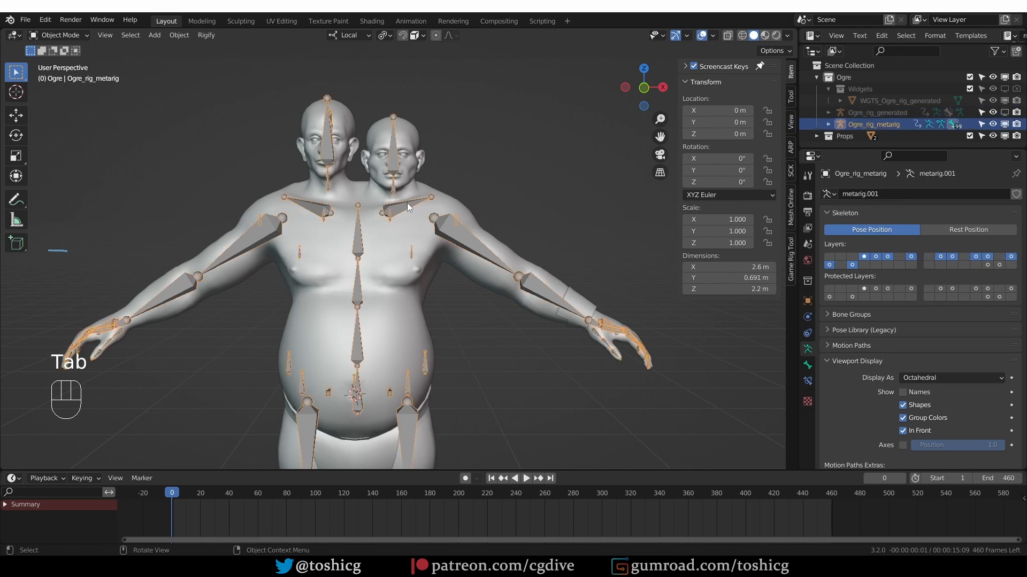
In Edit Mode, filter the Rigify Samples list for 'face' to find faces.super_face.
key(Tab)
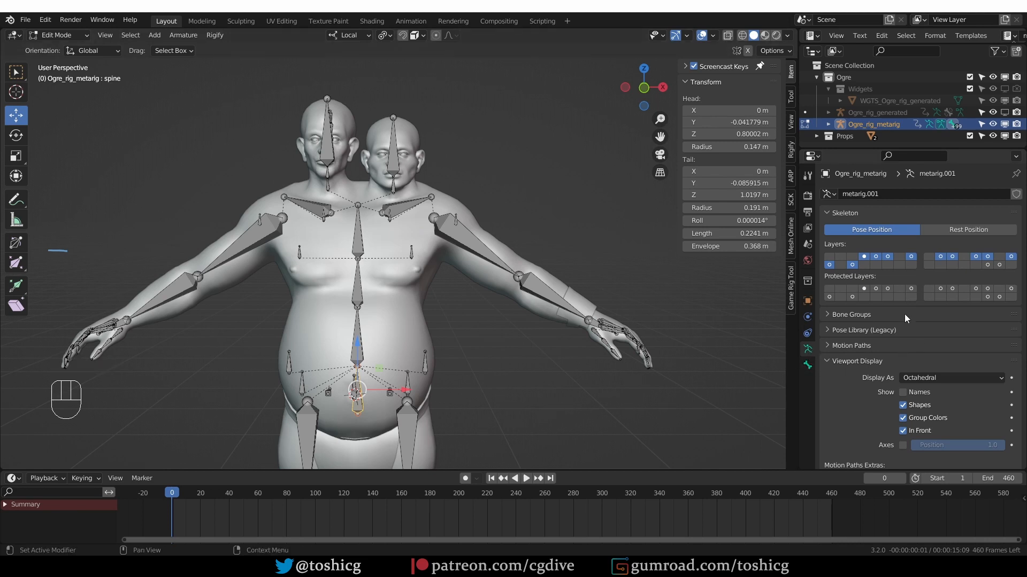
scroll(down, 3)
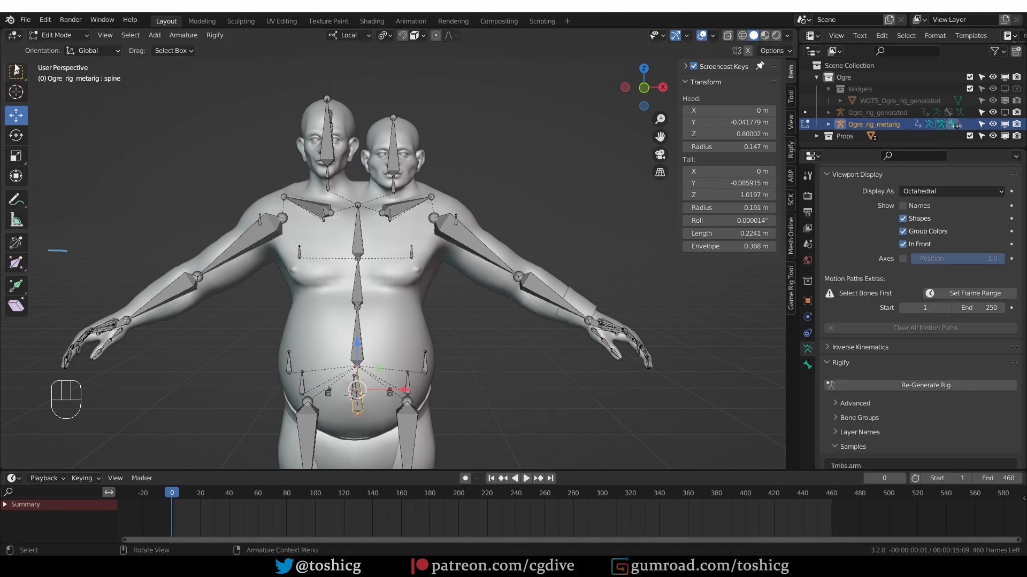
click(10, 20)
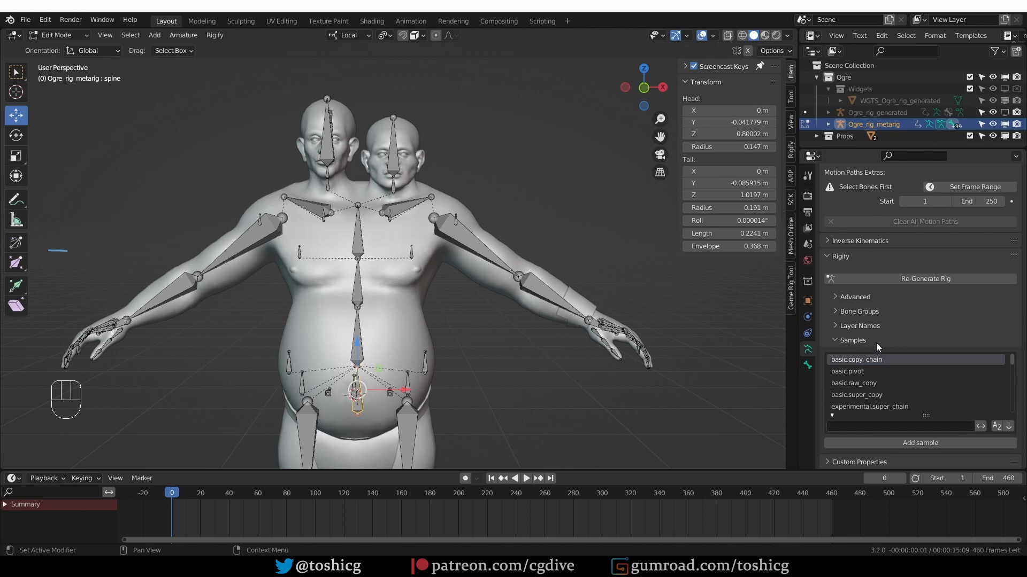
click(902, 427)
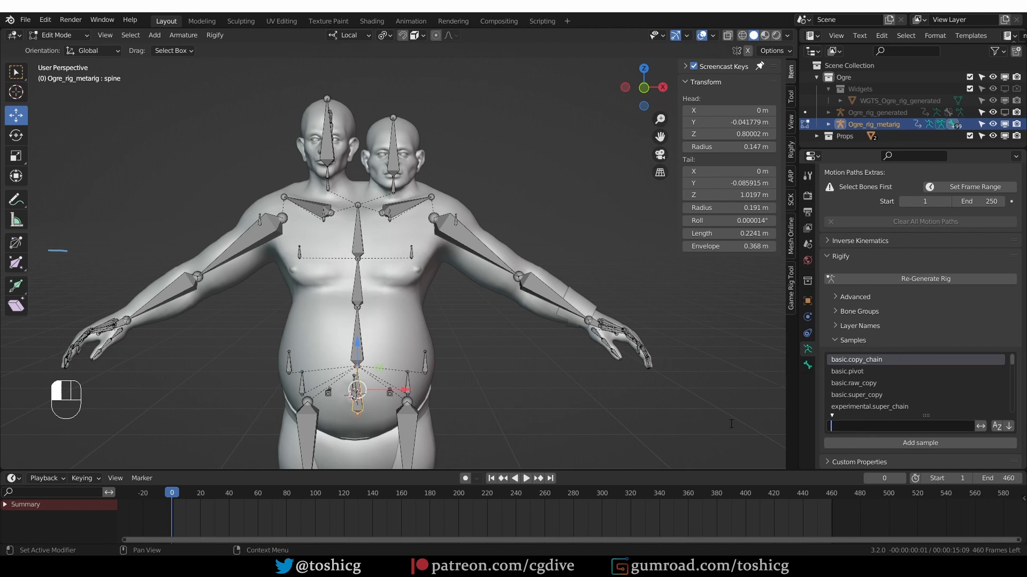
text(face)
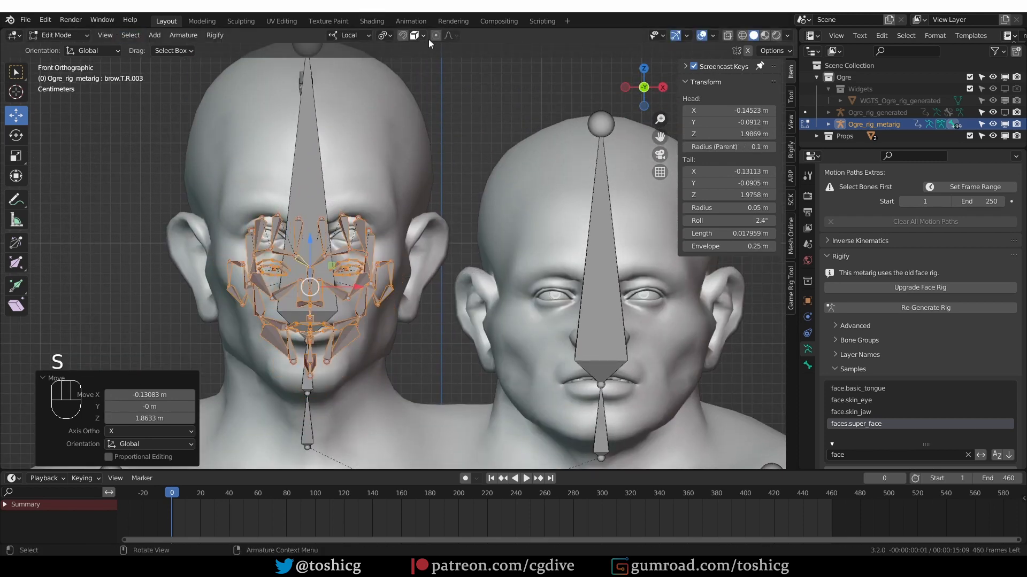
Scale the face bones to the left head and parent them to Headjo.001 with Keep Offset.
key(s)
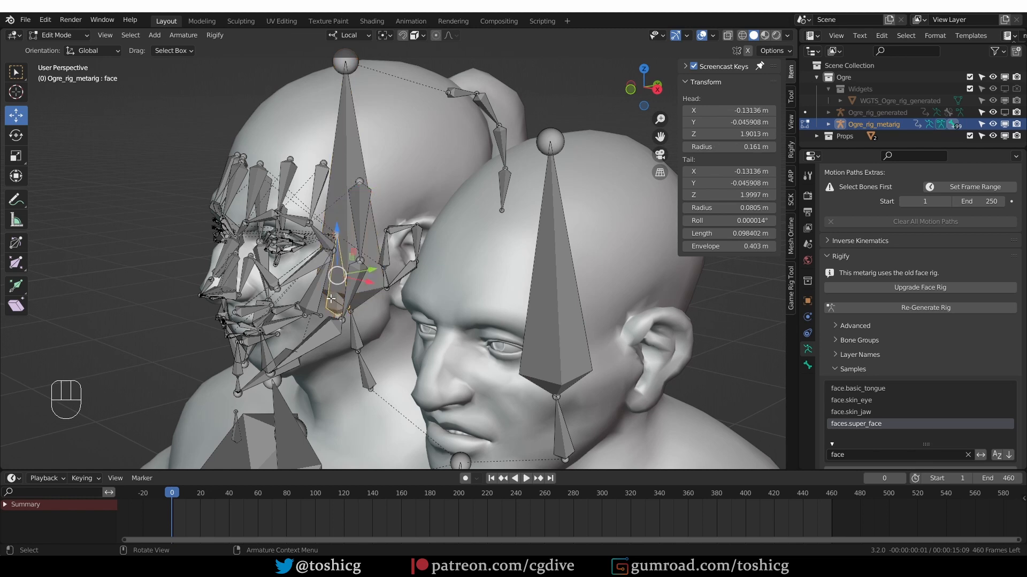
click(344, 190)
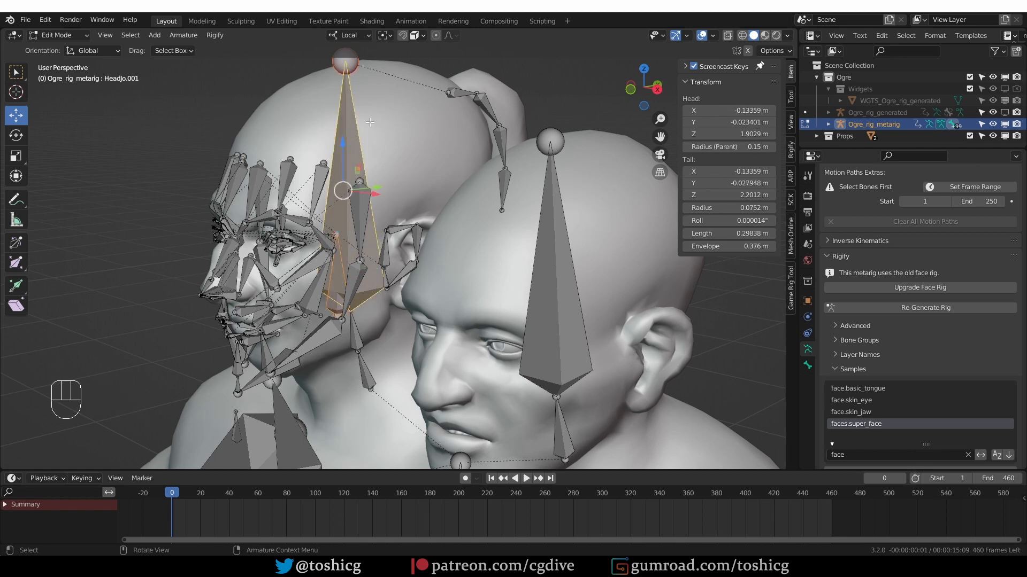
key(ctrl+p)
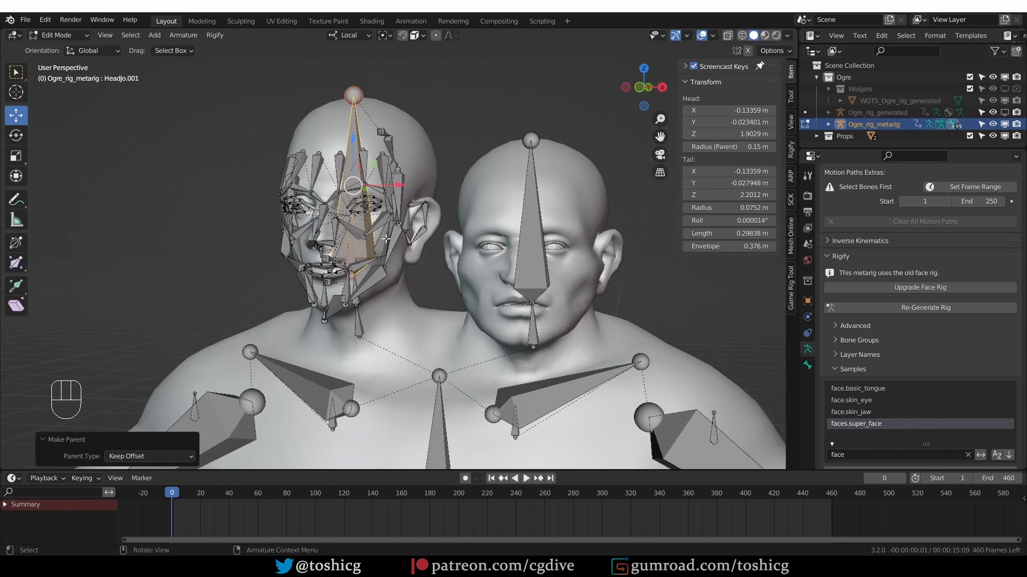
key(Tab)
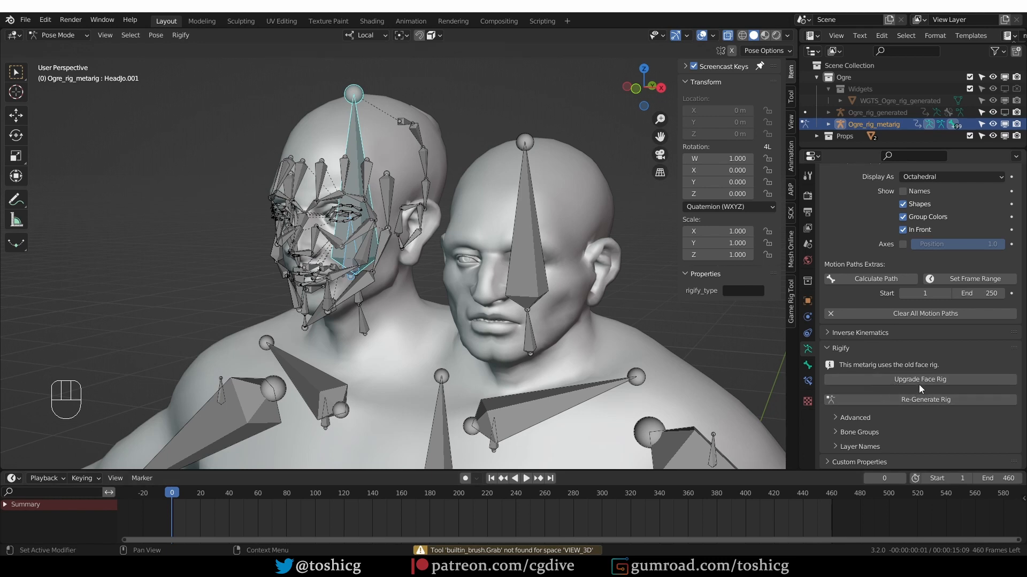
mouse_move(920, 378)
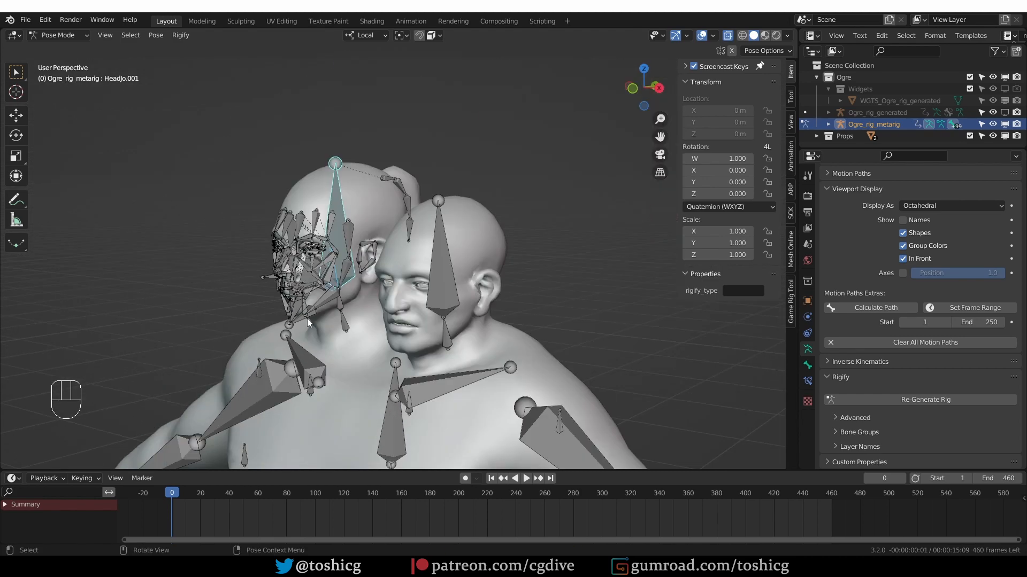
key(Tab)
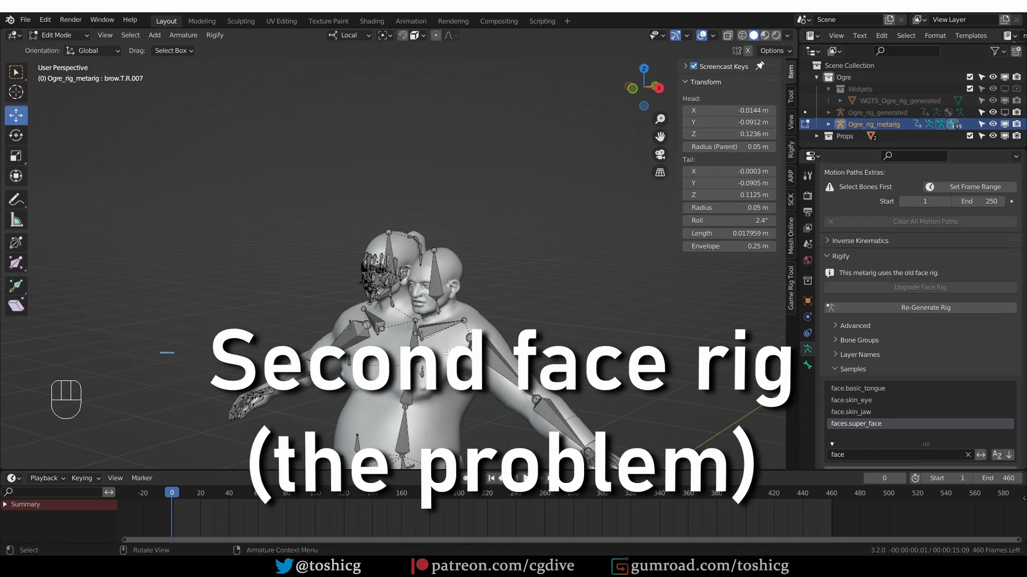
Duplicate the face bones onto the right head and check the copy in Pose Mode.
key(KP_1)
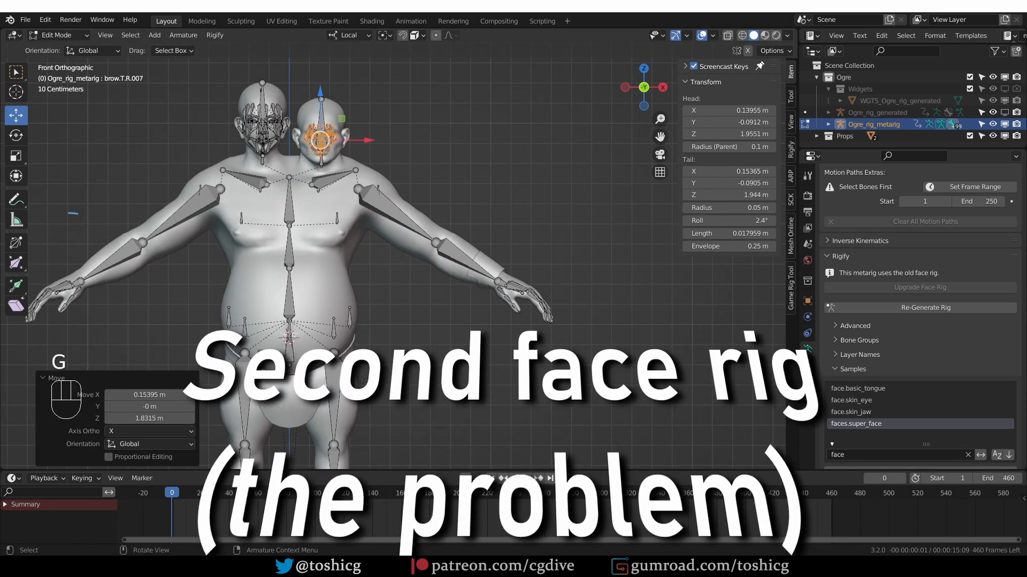
key(s)
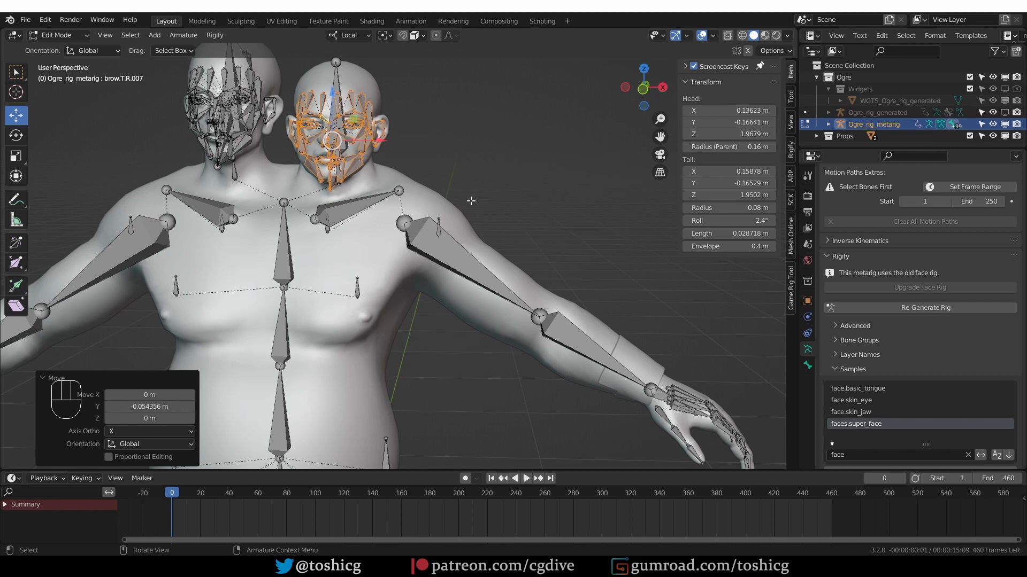
key(Tab)
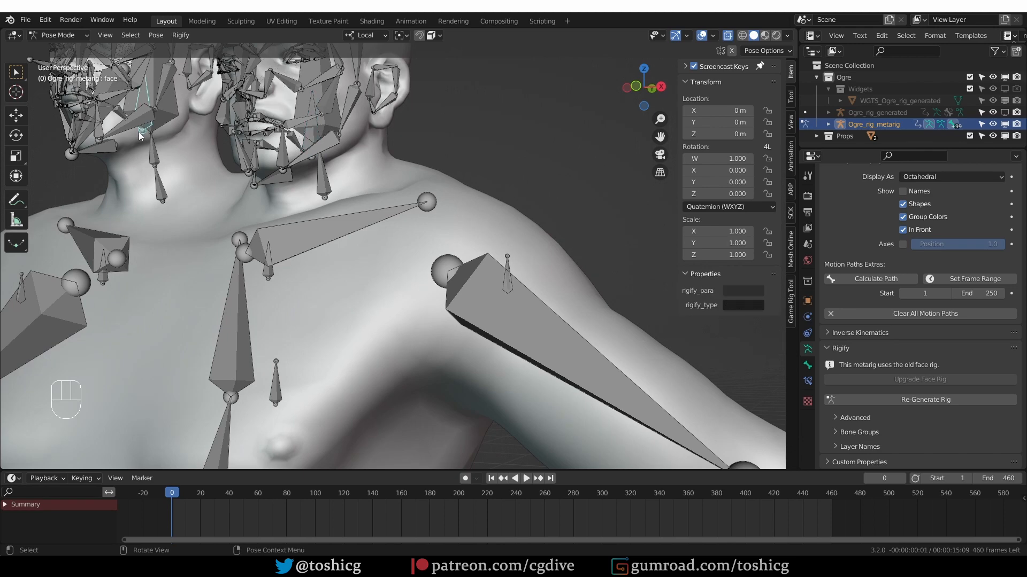
key(F2)
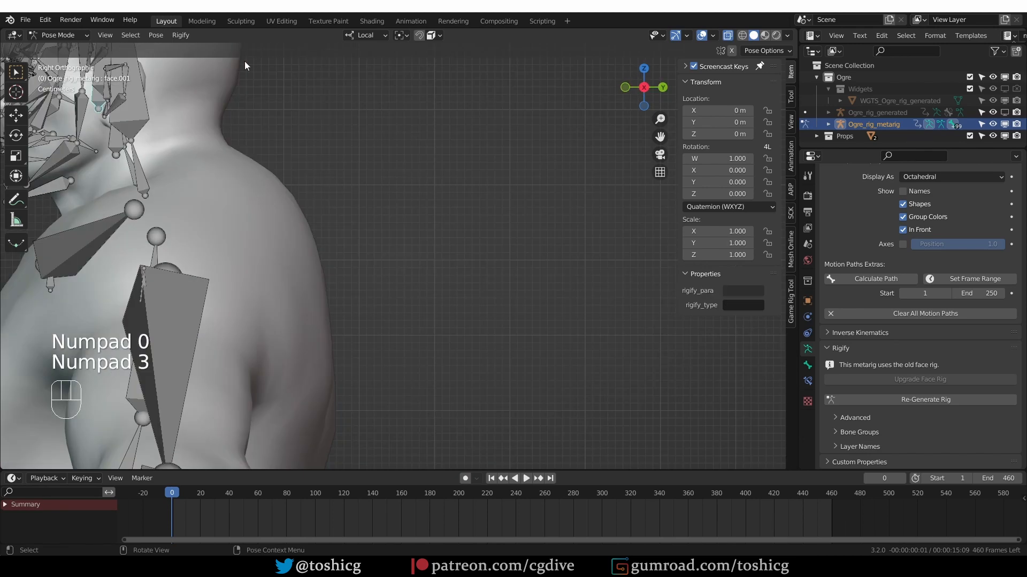
key(F2)
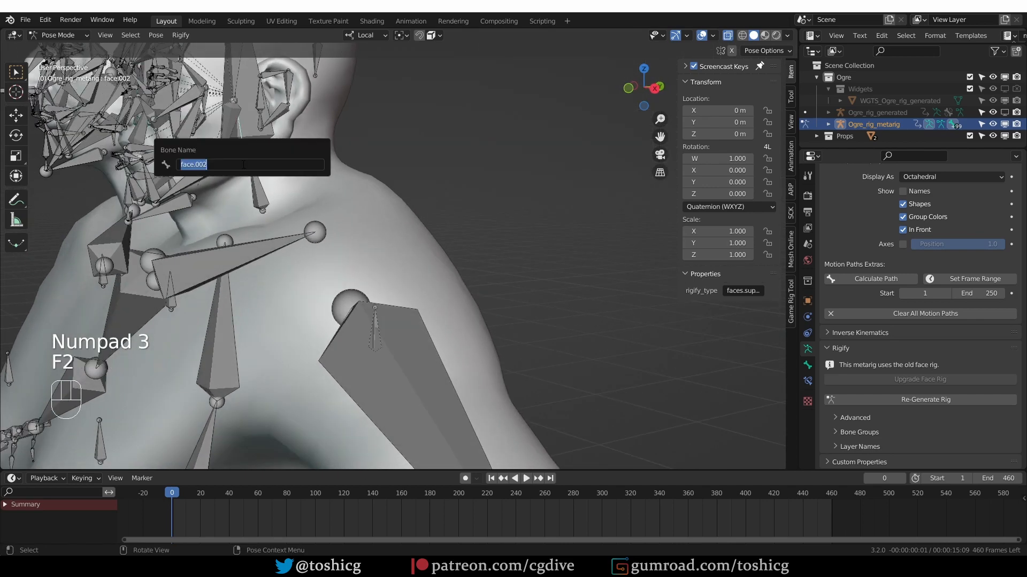
key(Backspace)
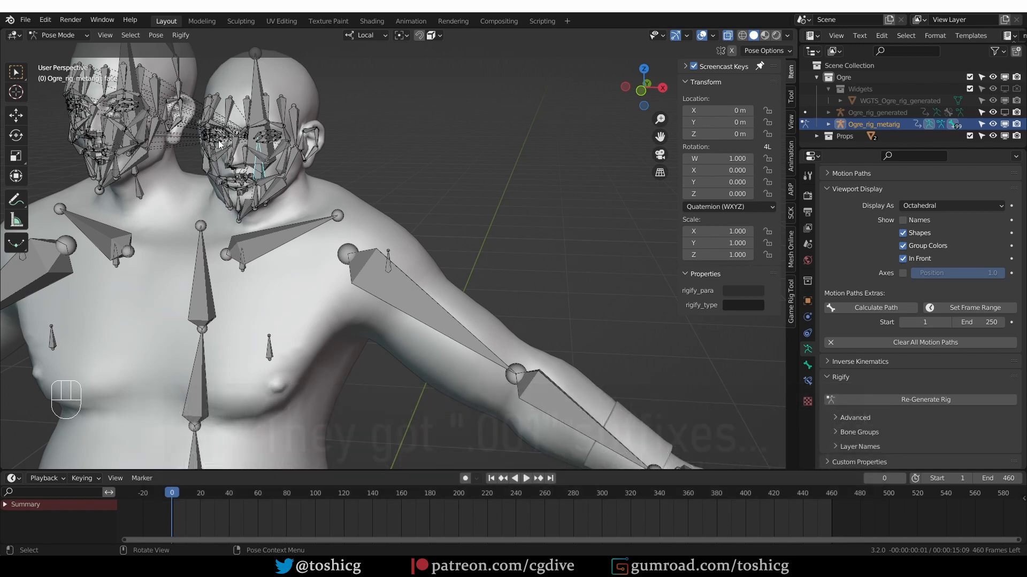
key(ctrl+z)
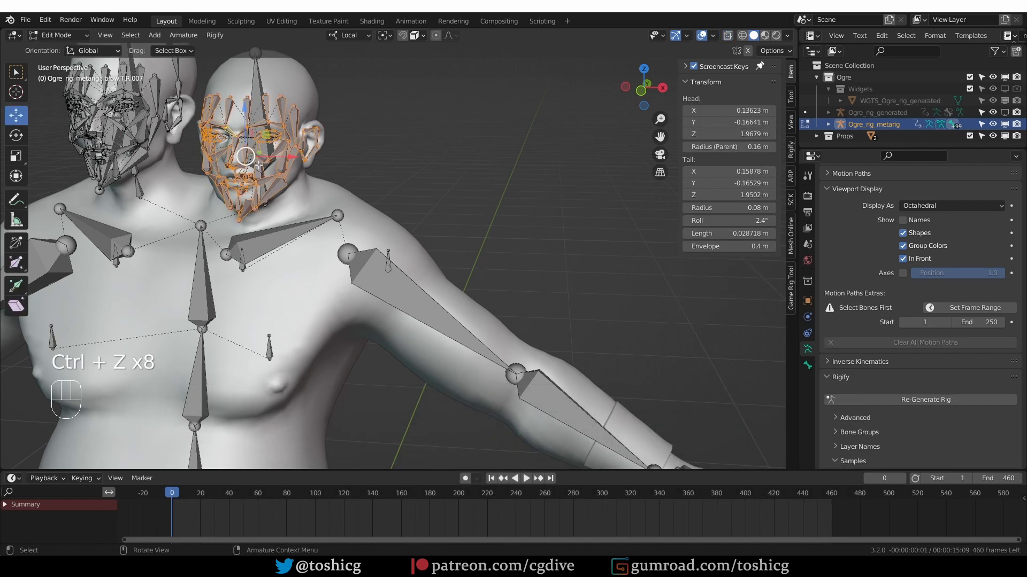
Undo past the face rig copy and return the metarig to editing.
key(ctrl+z)
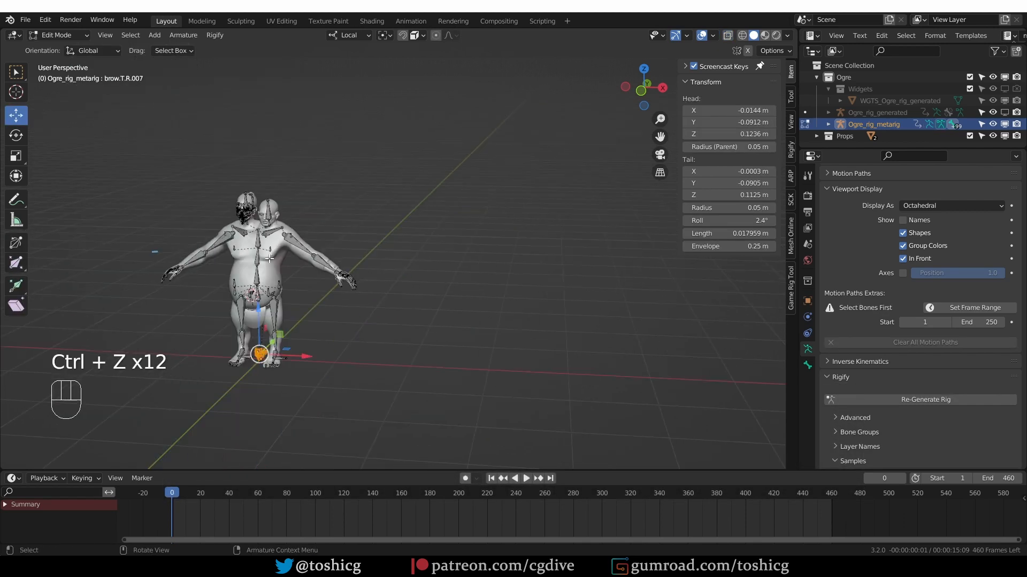
key(Tab)
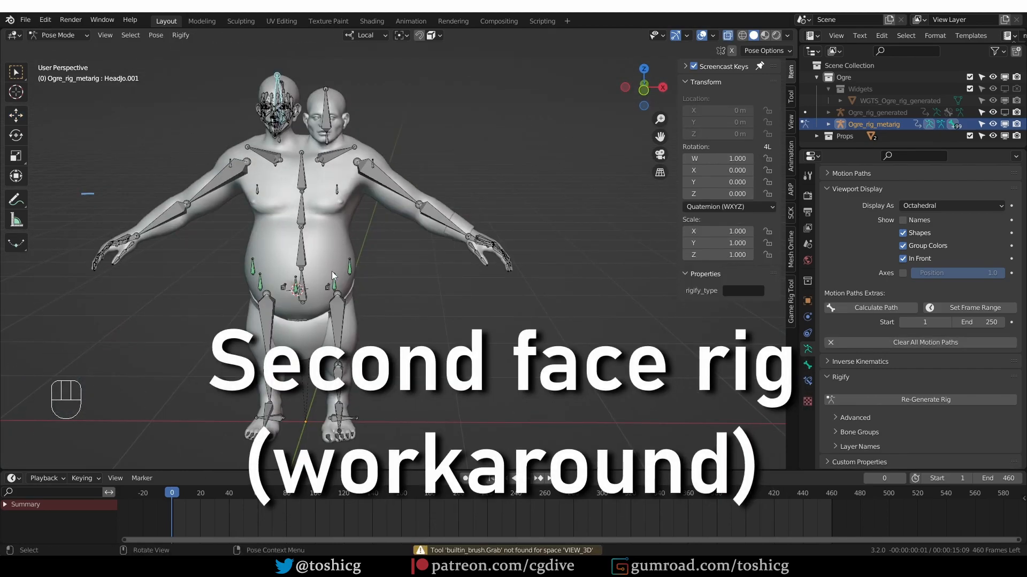
mouse_move(379, 279)
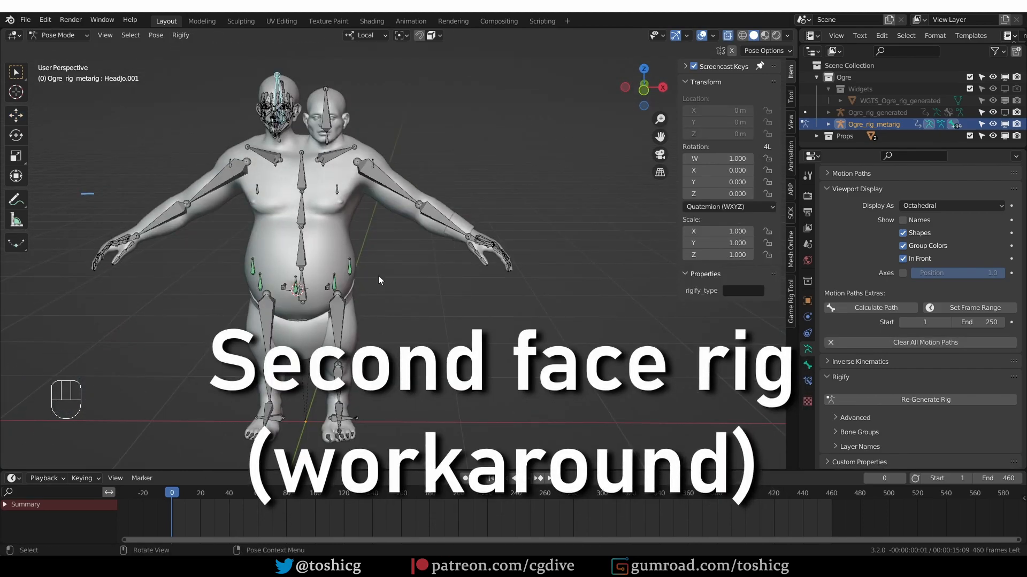
key(Tab)
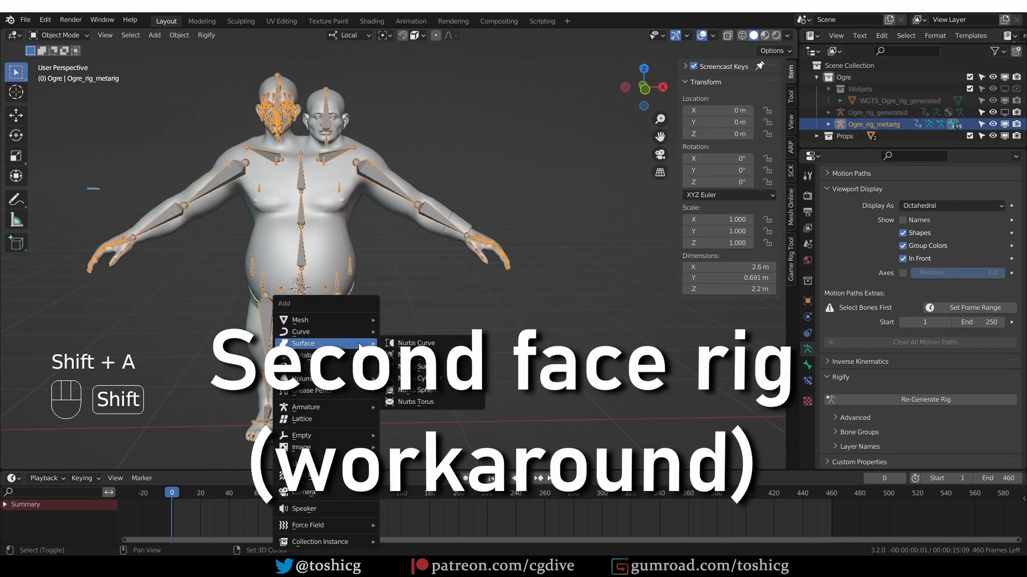
mouse_move(305, 406)
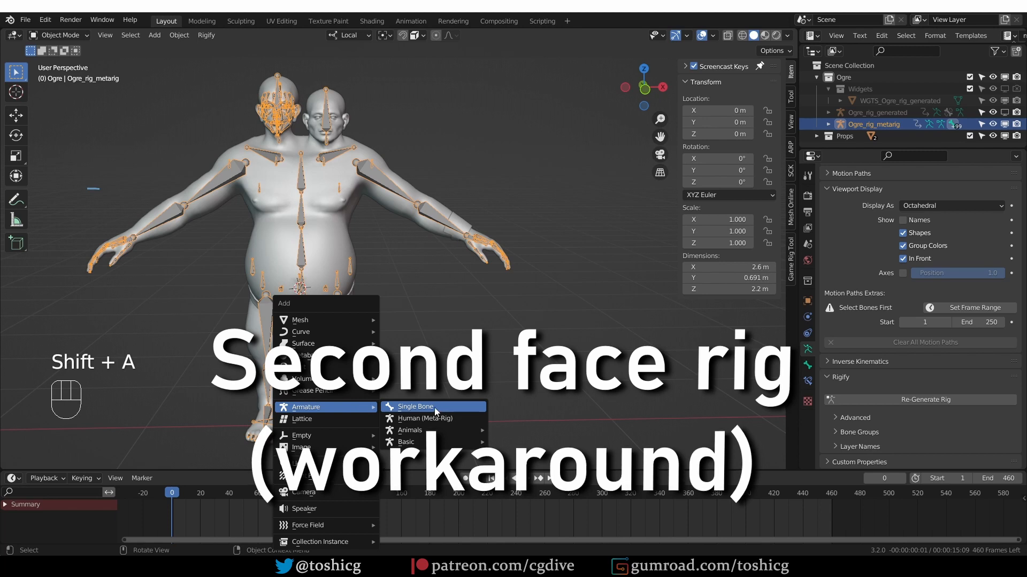
Add a single-bone Armature, clear its location to the origin and enter Edit Mode.
click(415, 407)
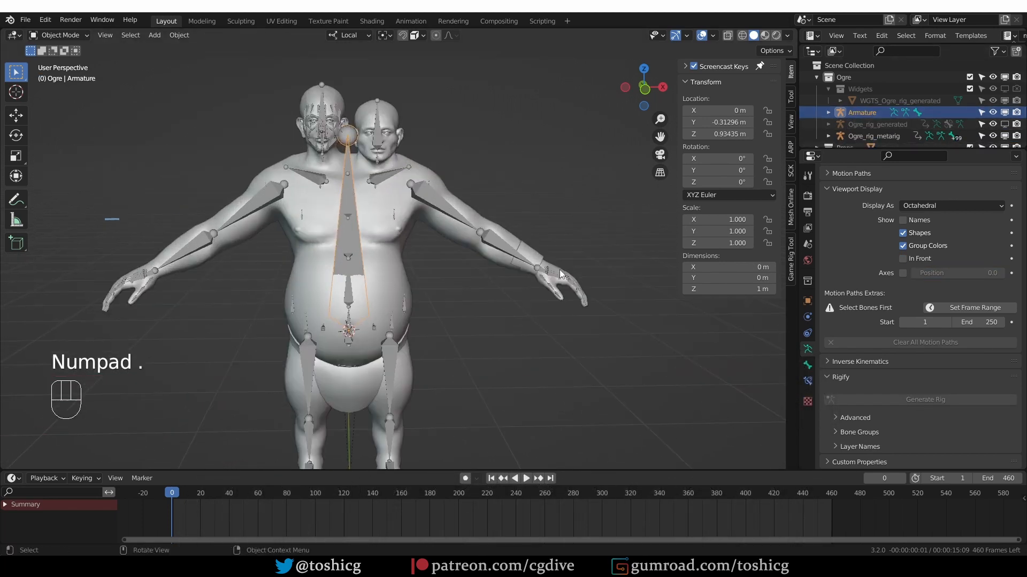
key(g)
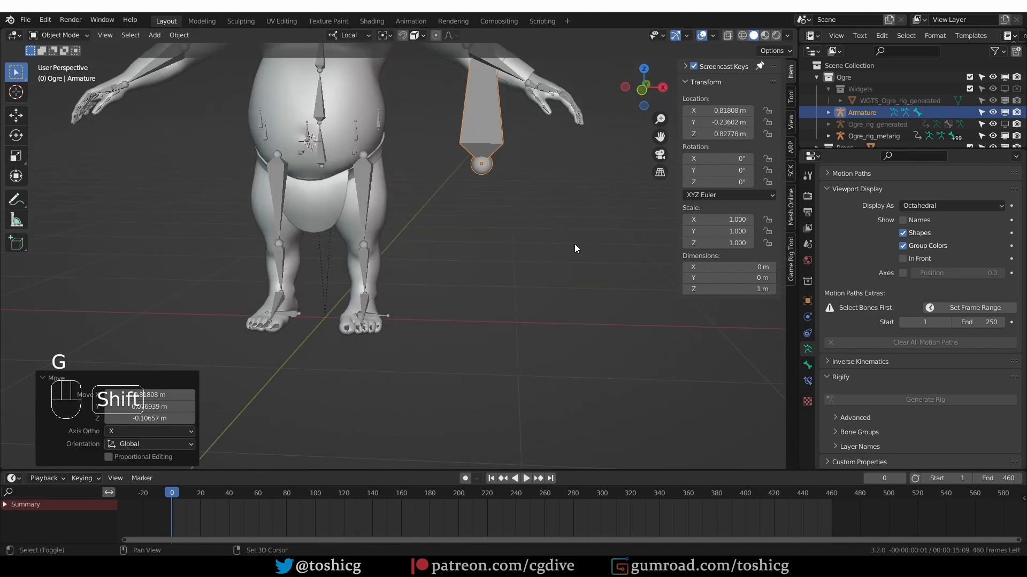
key(alt+g)
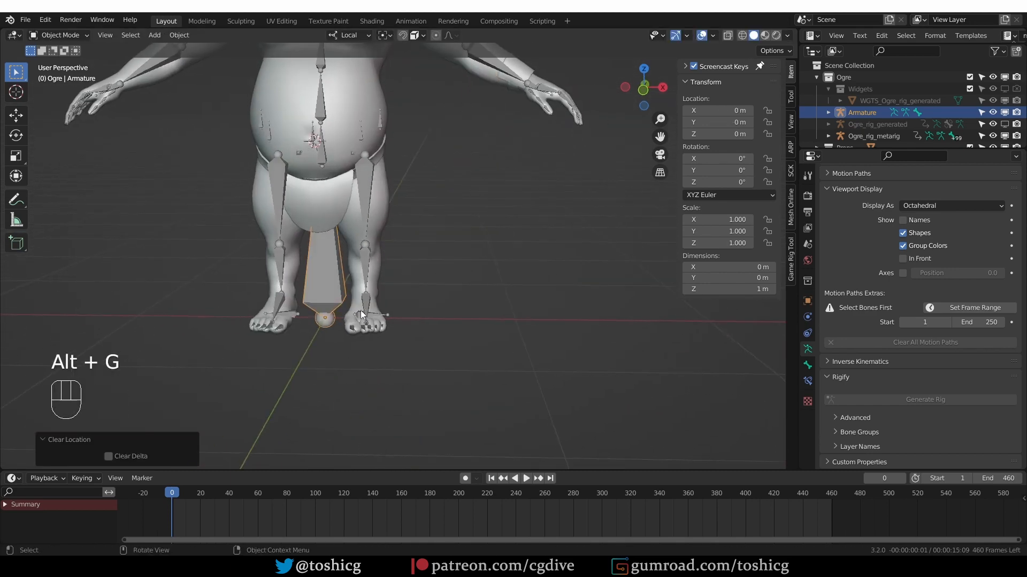
key(Tab)
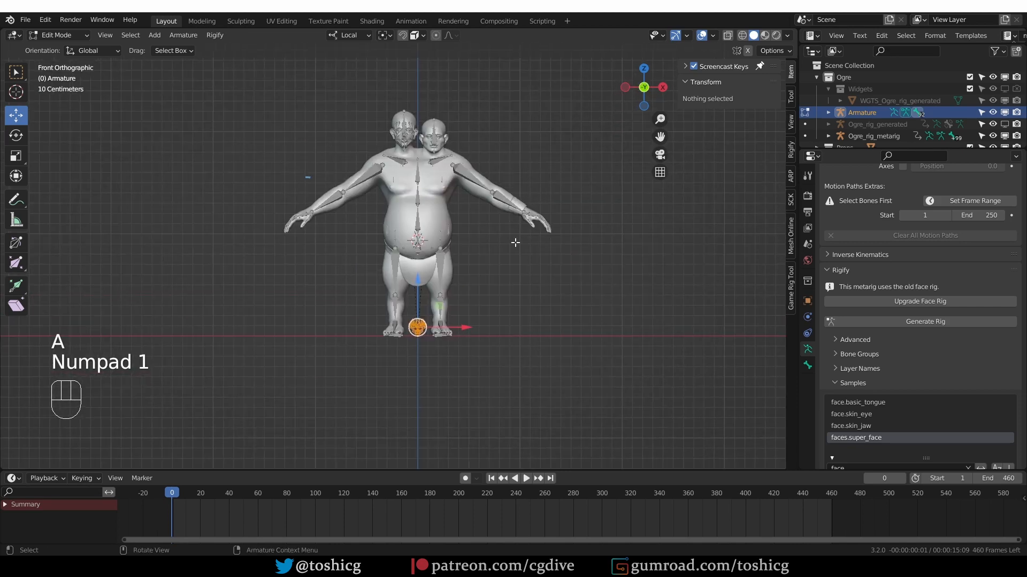
From the front view, move the super_face sample up onto the second head.
key(KP_3)
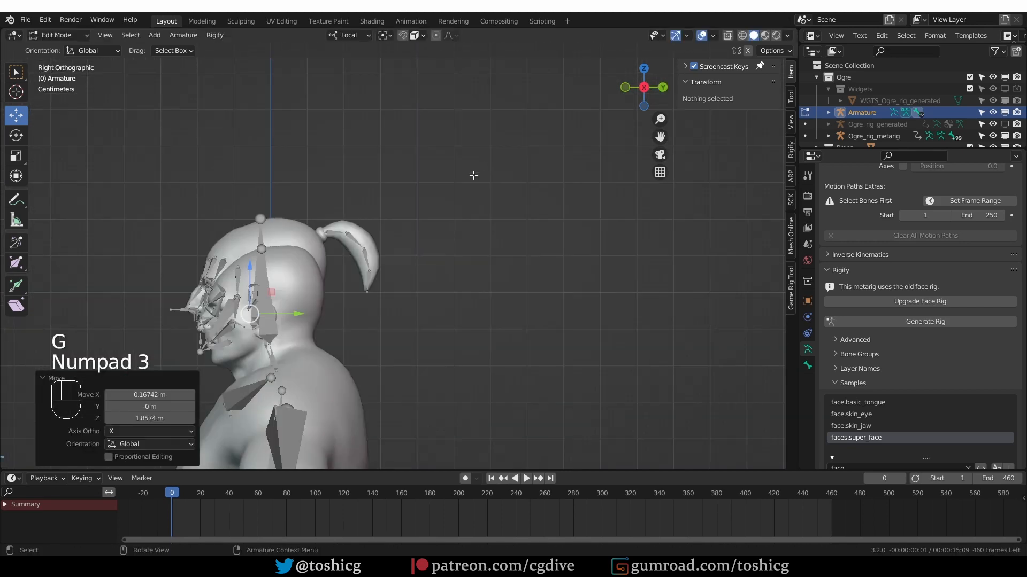
key(s)
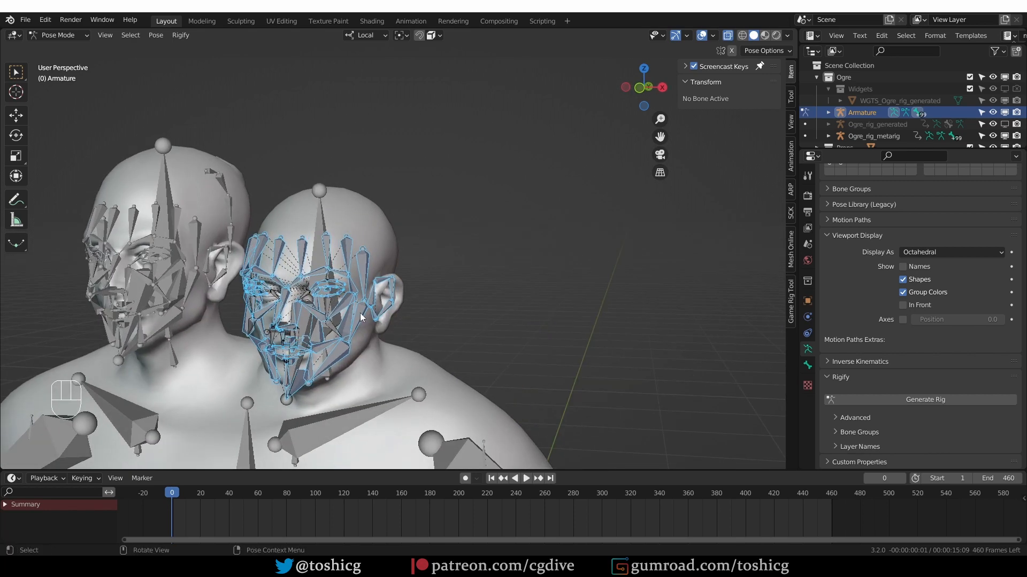
mouse_move(315, 285)
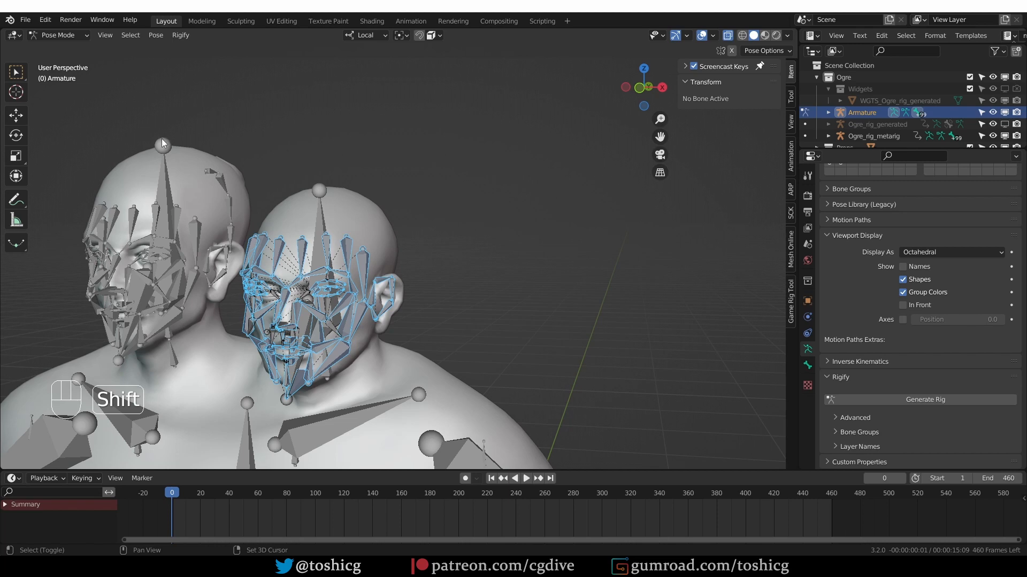
Join the face Armature into Ogre_rig_metarig so it carries both face rigs.
key(Tab)
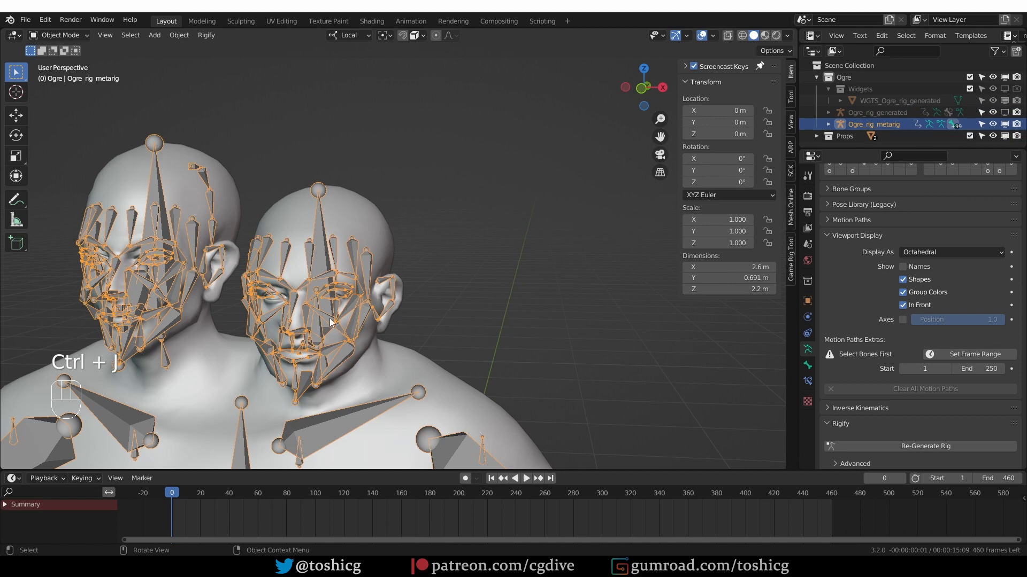
key(Tab)
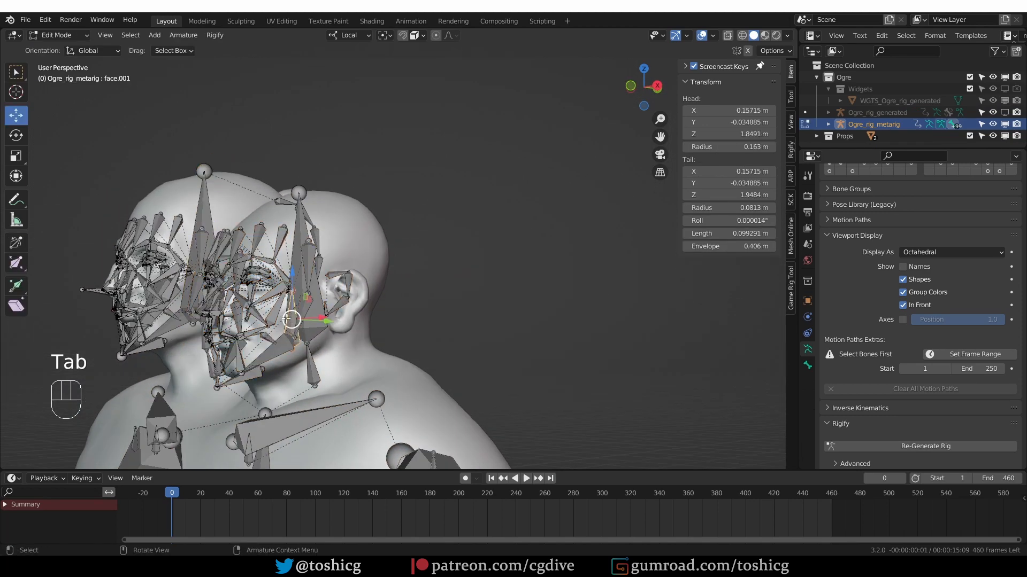
Parent face.001 to the second head's bone with Keep Offset and leave Edit Mode.
key(g)
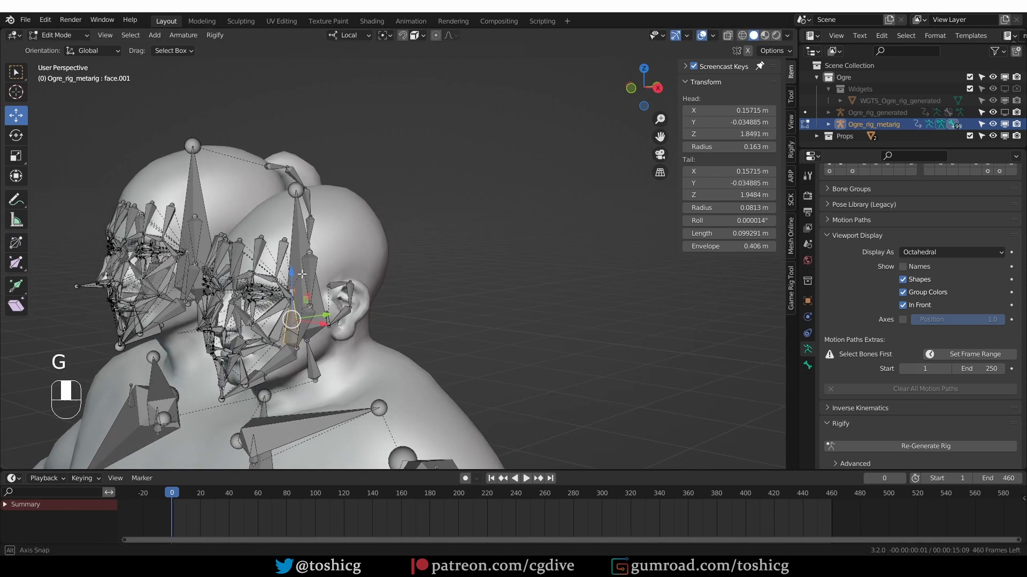
key(ctrl+p)
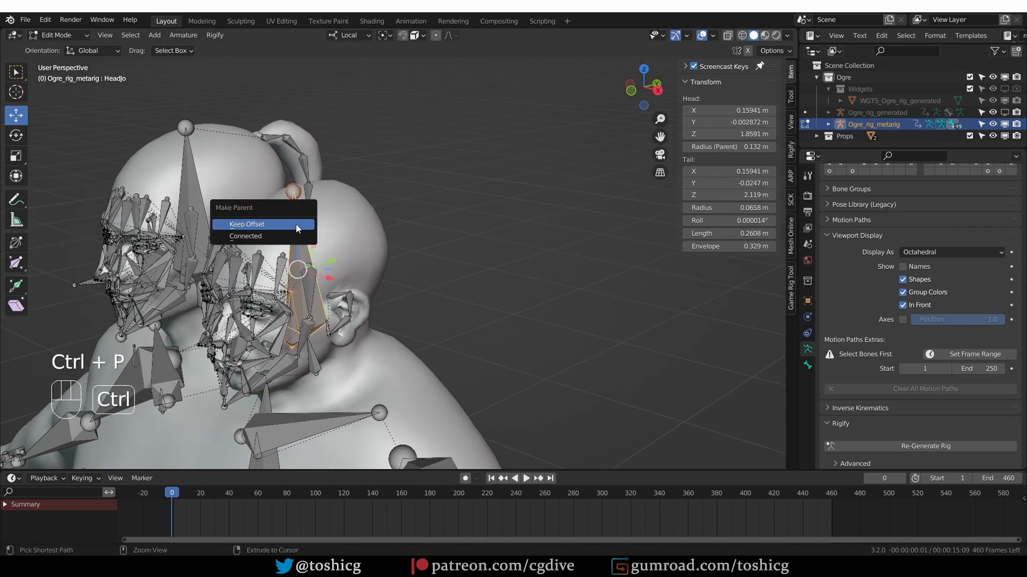
click(247, 224)
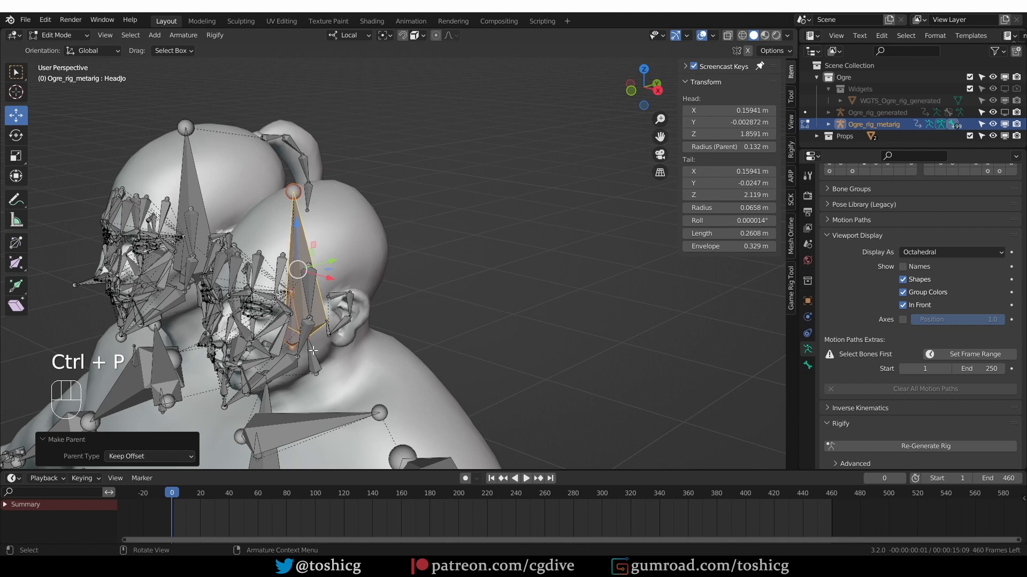
key(Tab)
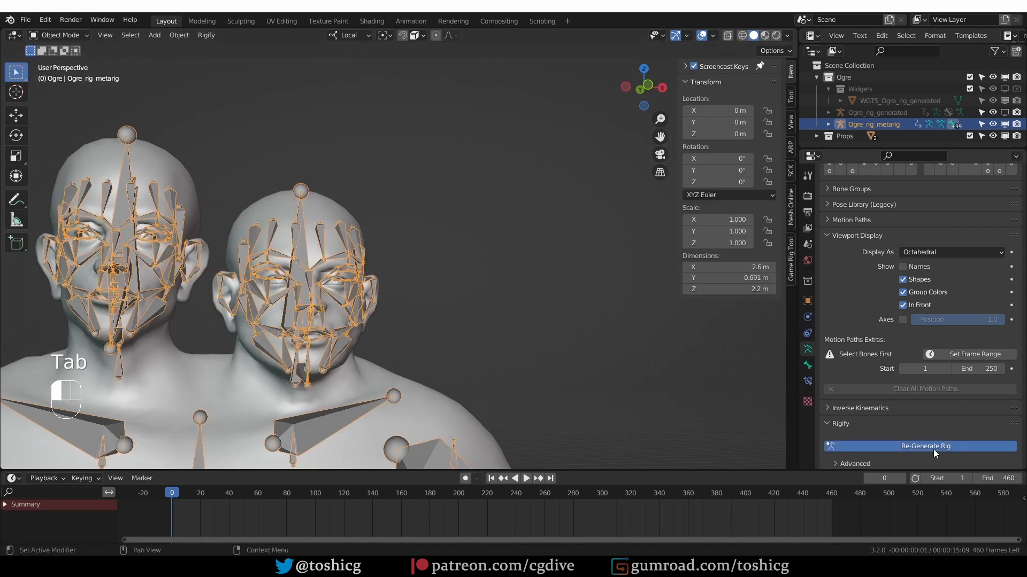
Re-Generate Ogre_rig_generated and test the new face controls in Pose Mode.
click(925, 446)
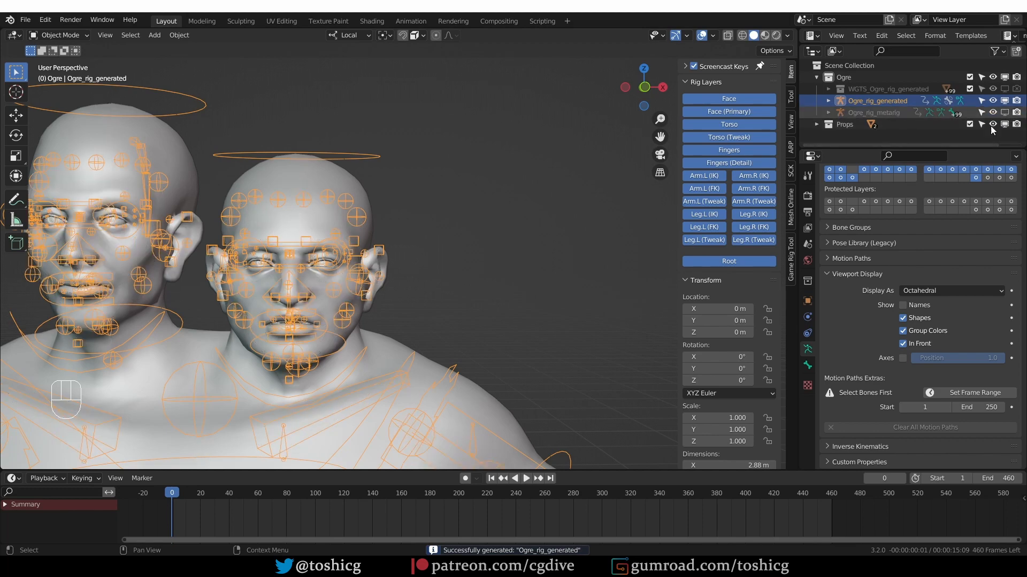
key(Tab)
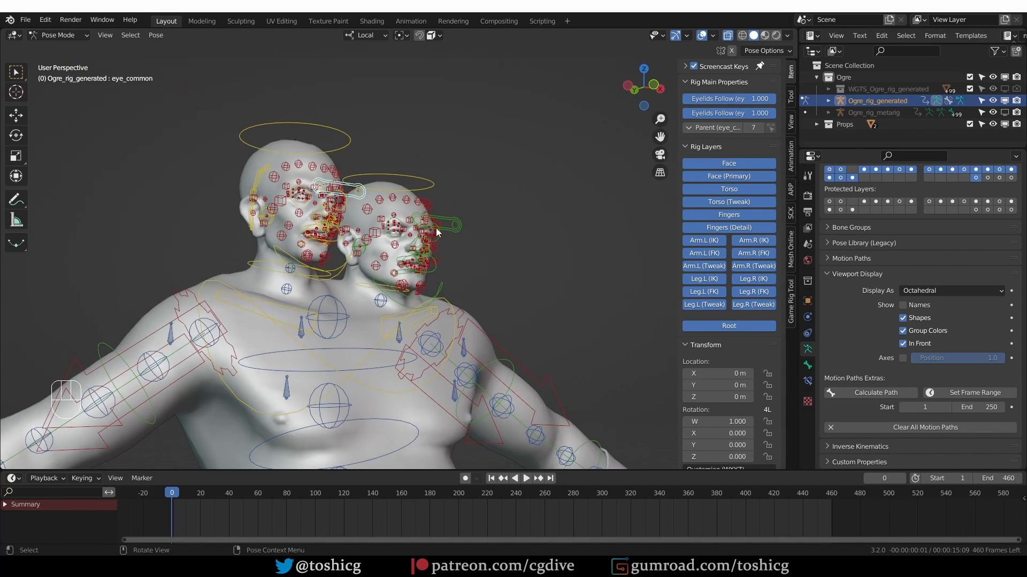
key(Tab)
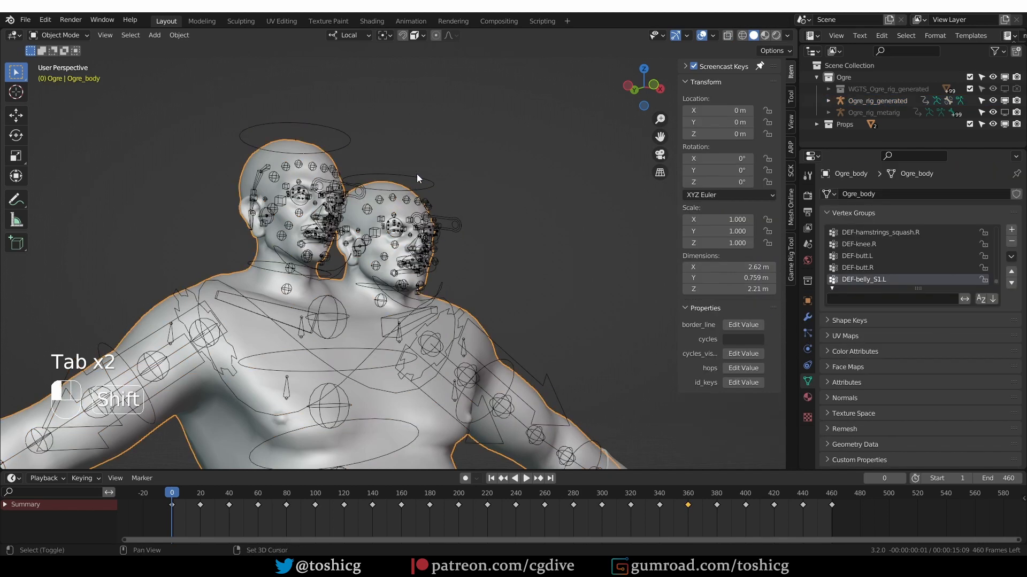
Parent Ogre_body to Ogre_rig_generated With Automatic Weights.
key(ctrl+p)
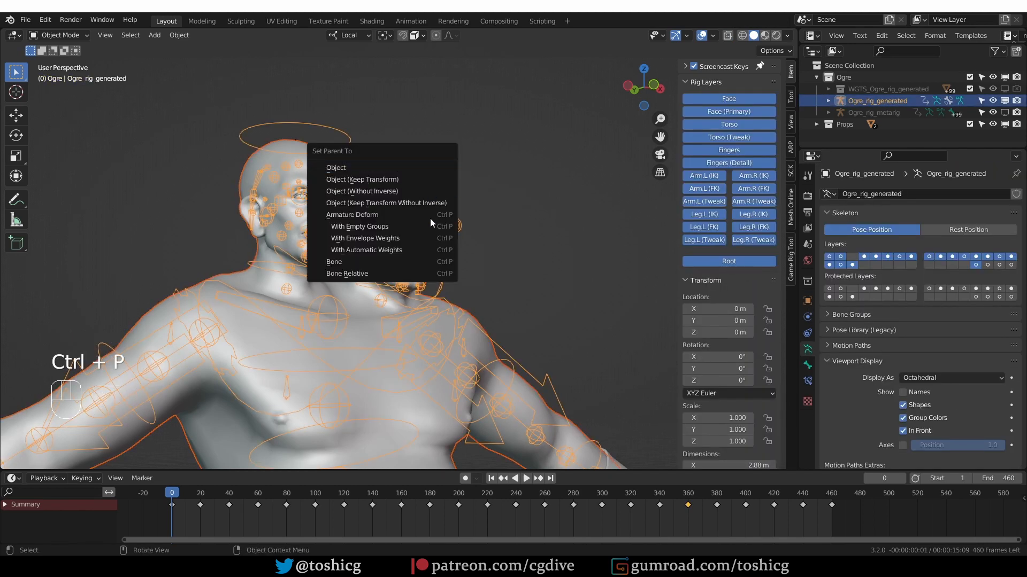
mouse_move(366, 249)
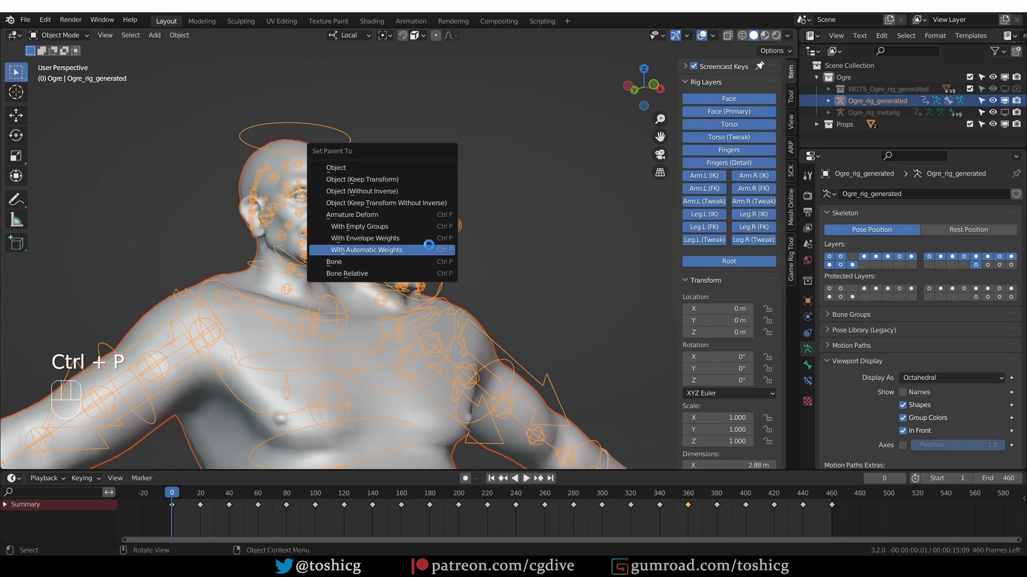
key(Tab)
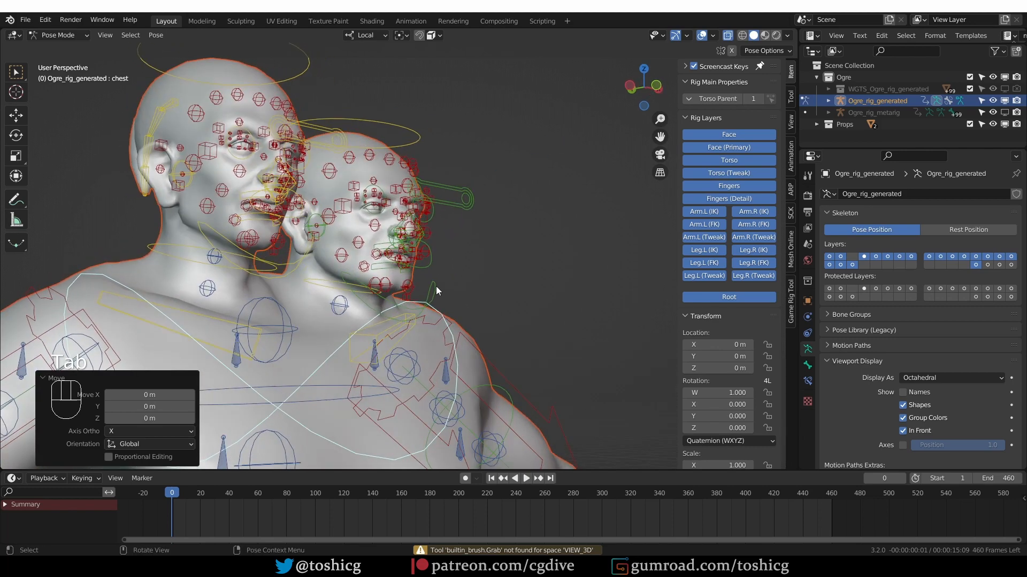
key(r)
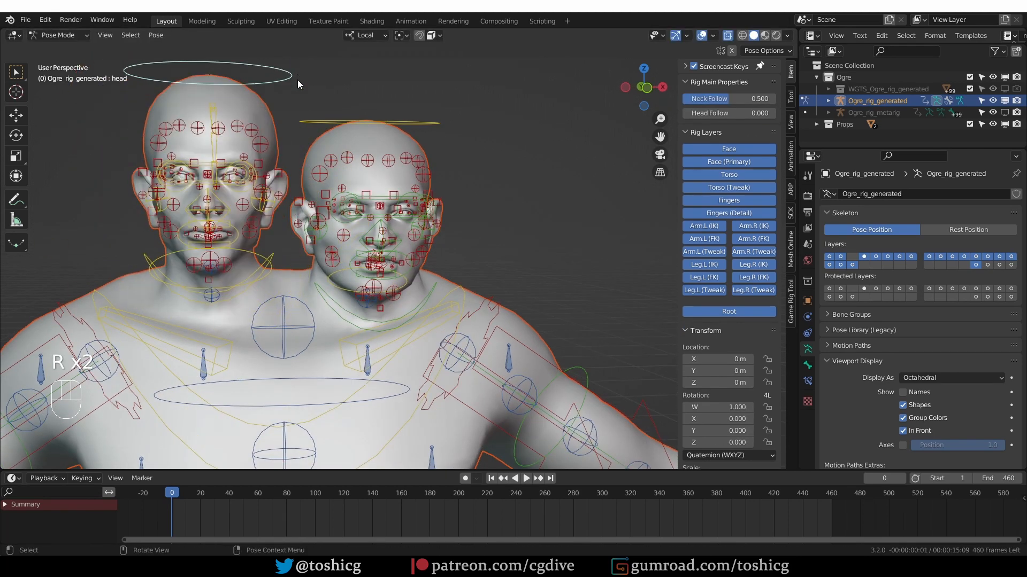
key(h)
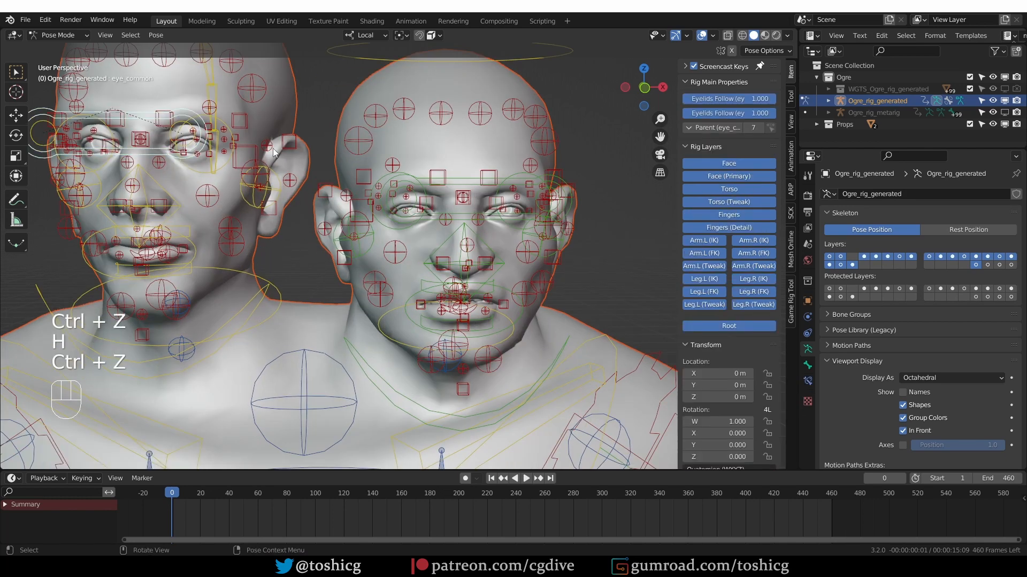
key(z)
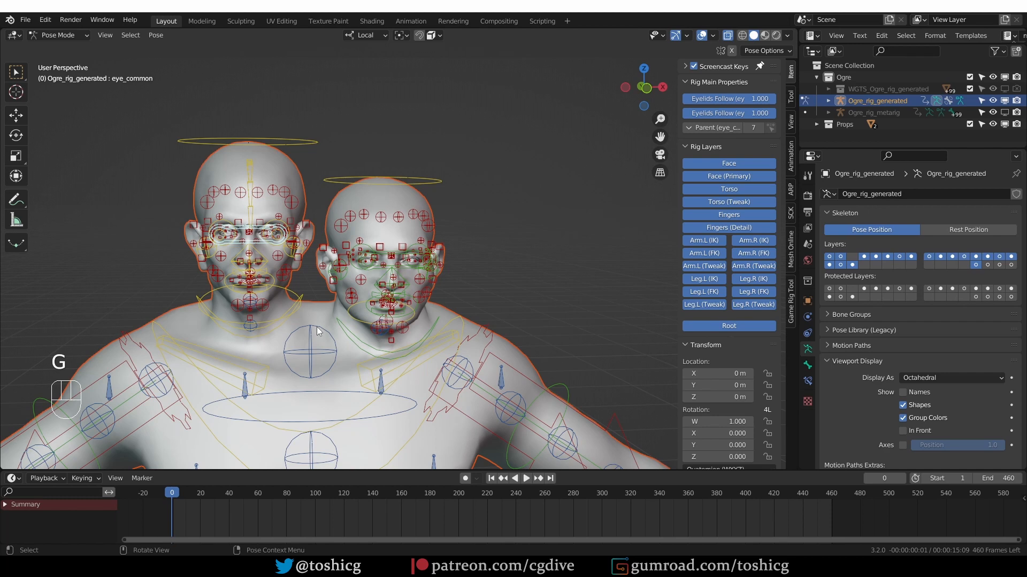
key(r)
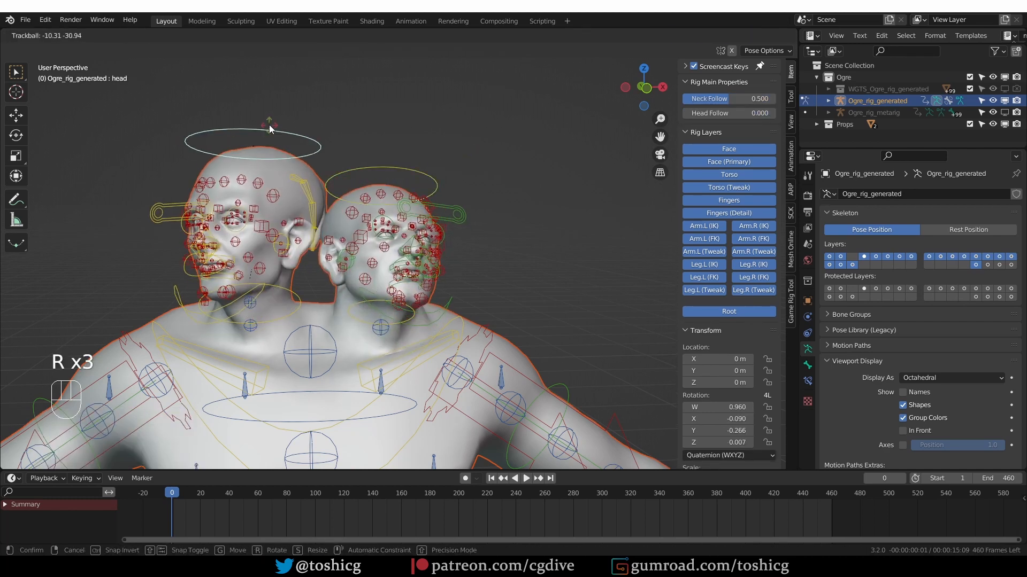